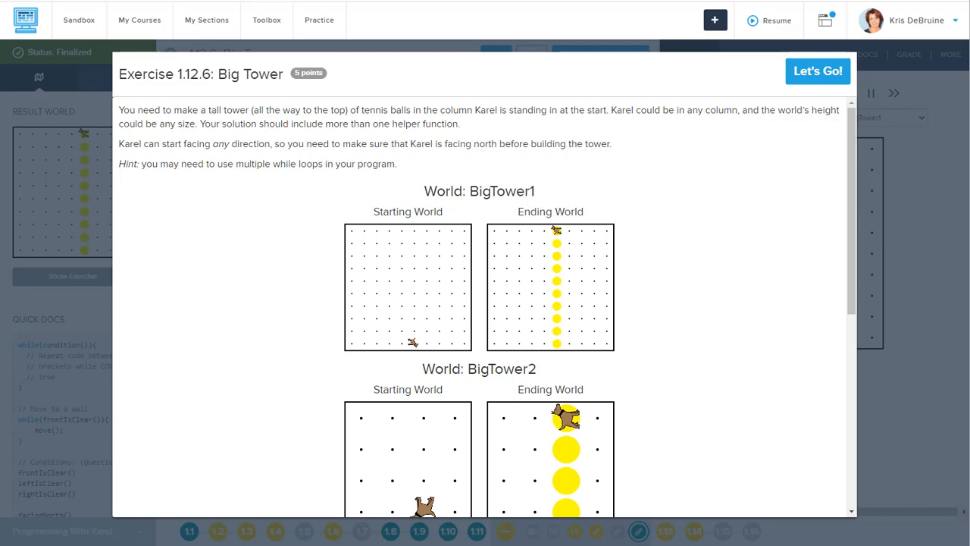
mouse_move(745, 100)
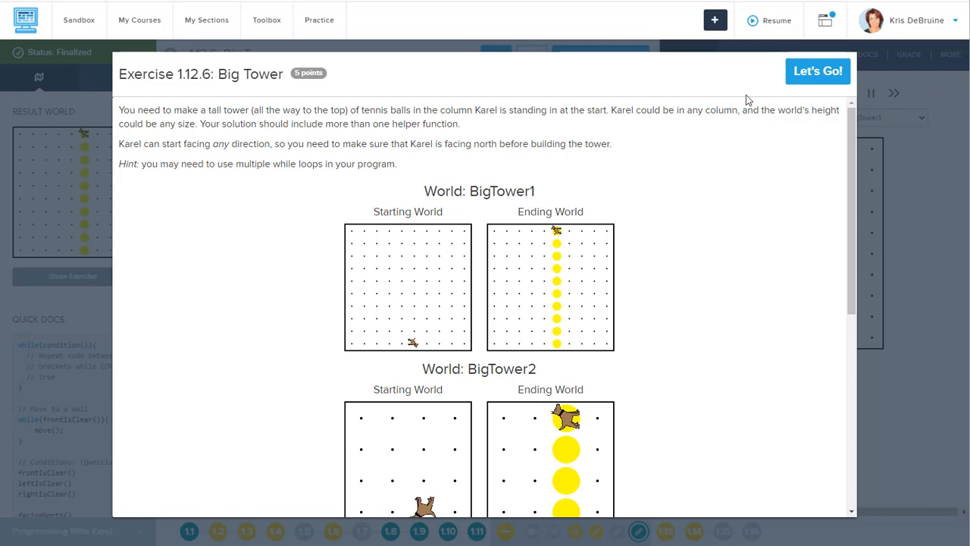
Close the Big Tower exercise description to show the editor with an empty start function.
click(817, 71)
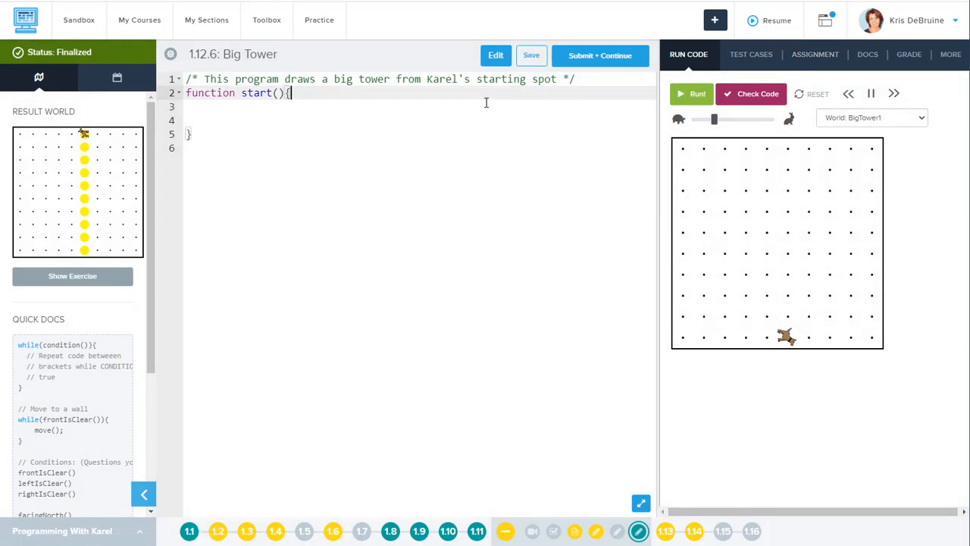
Add a blank line inside start() ready for the first statement.
key(Enter)
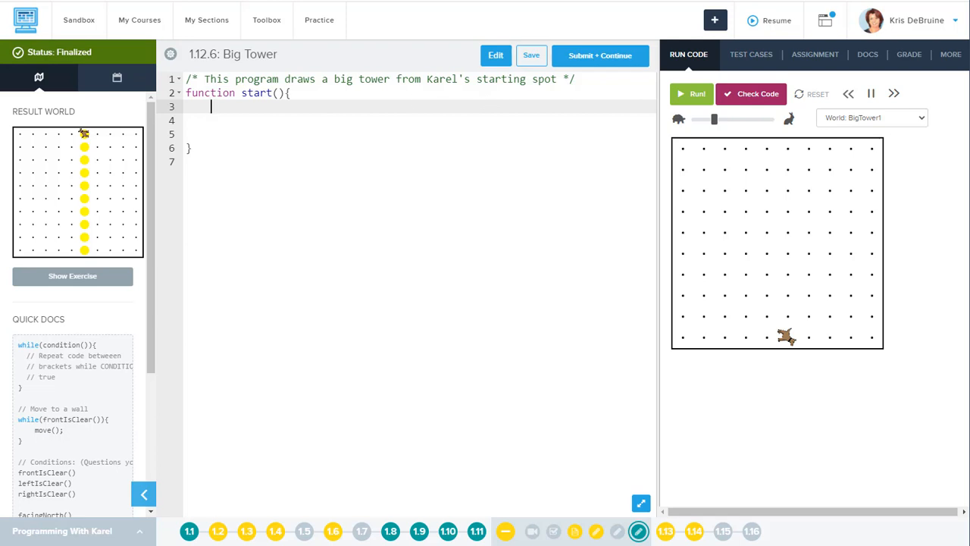
scroll(down, 3)
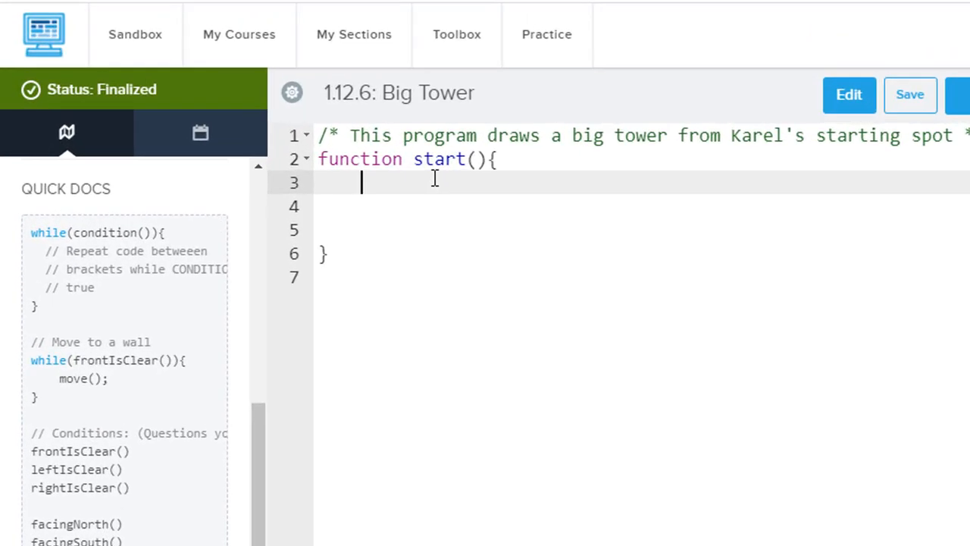
Write while (notFacingNorth()) { turnLeft(); } inside start() so Karel turns to face north.
text(while)
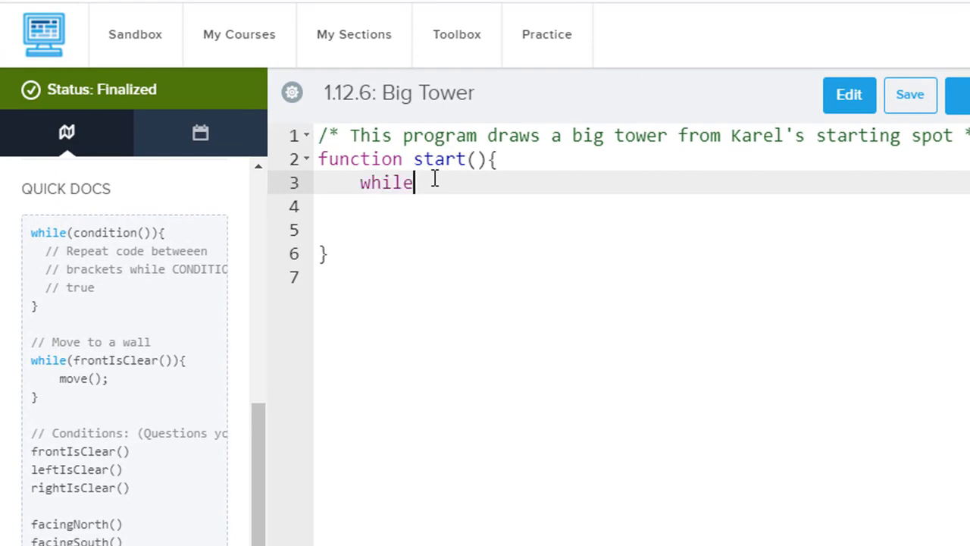
text((n)
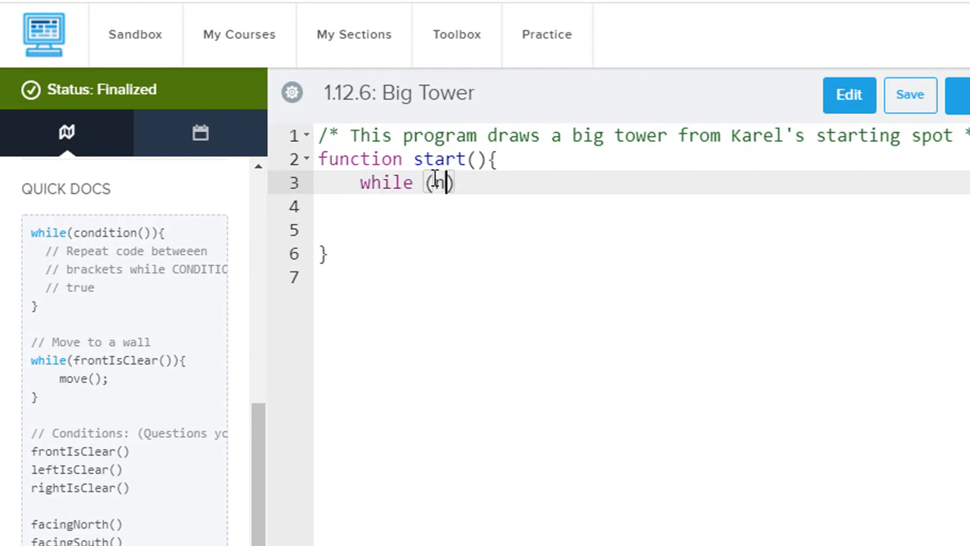
text(notFacingNo)
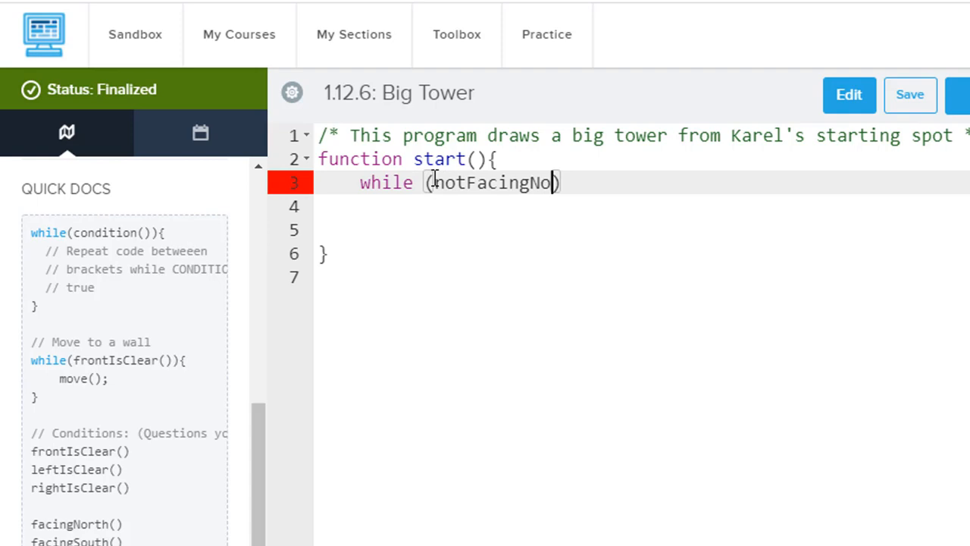
text(th())
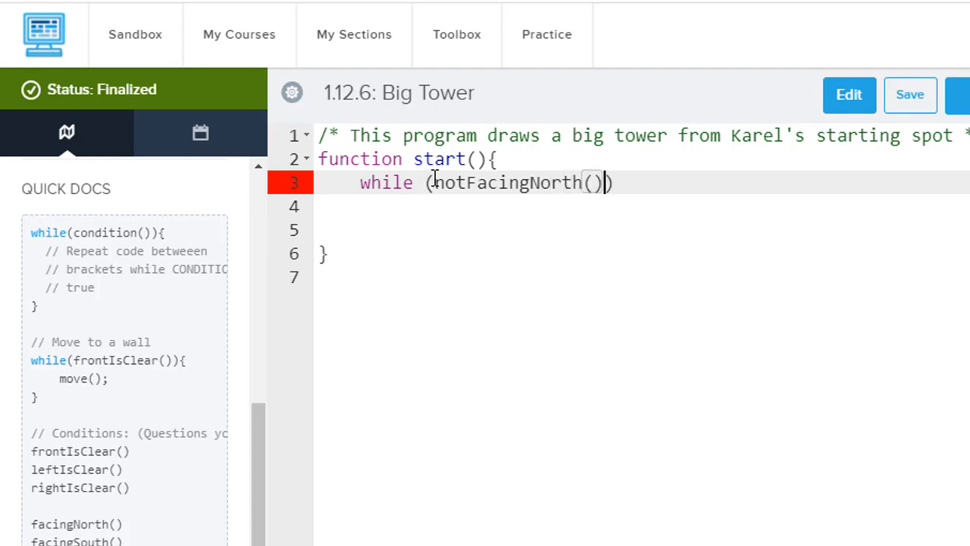
text({)
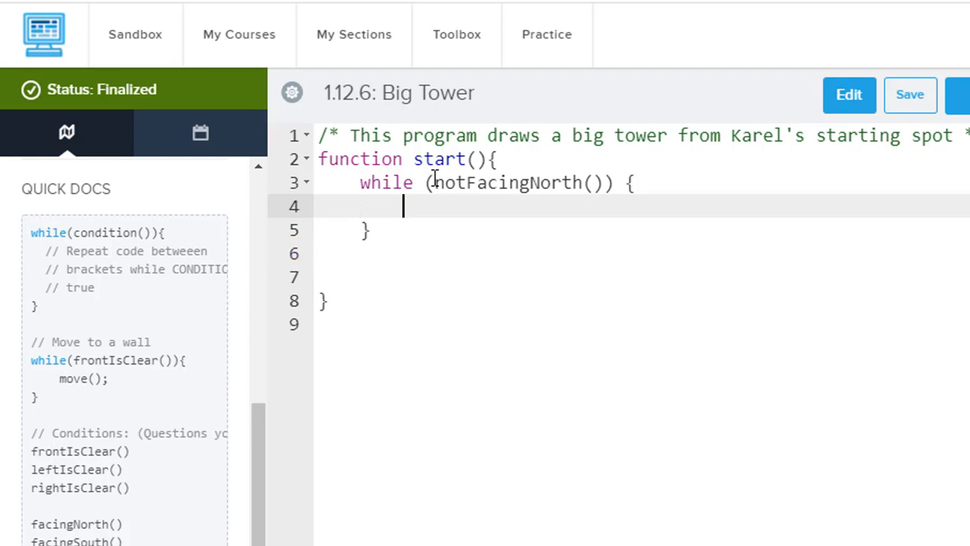
text(turnLeft)
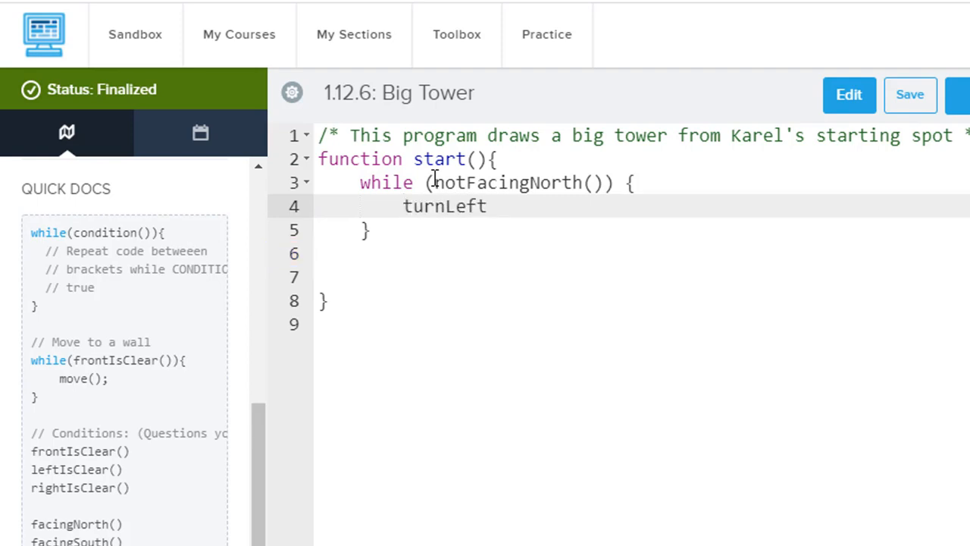
text(();)
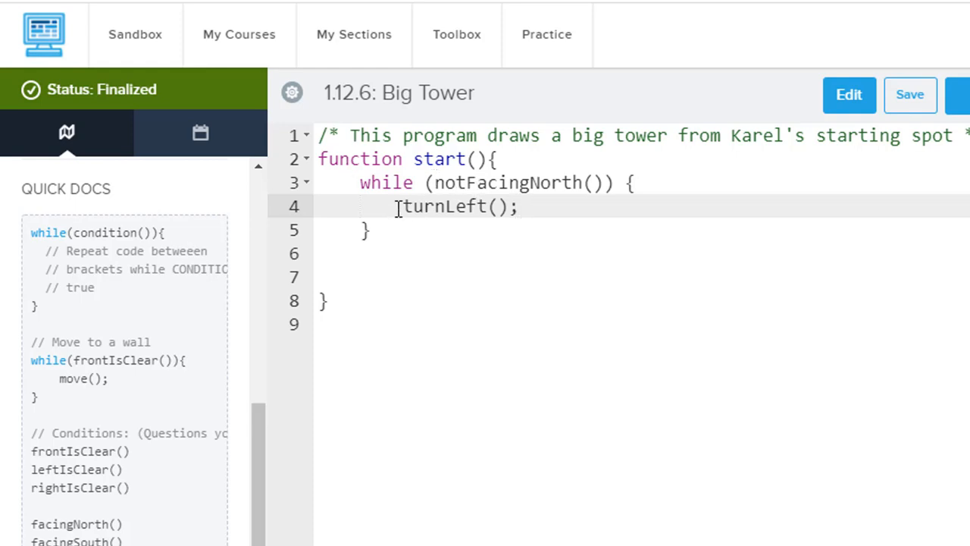
drag(401, 206, 518, 206)
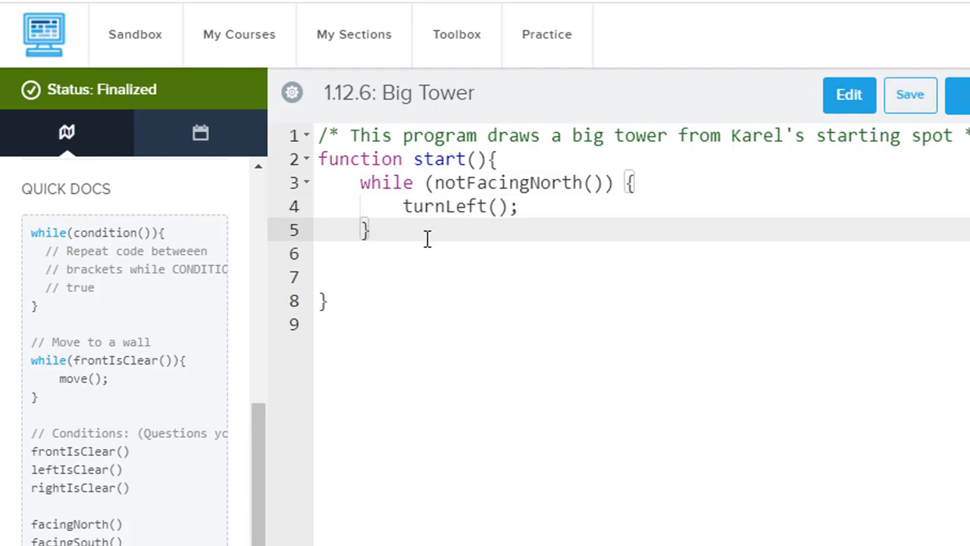
mouse_move(491, 188)
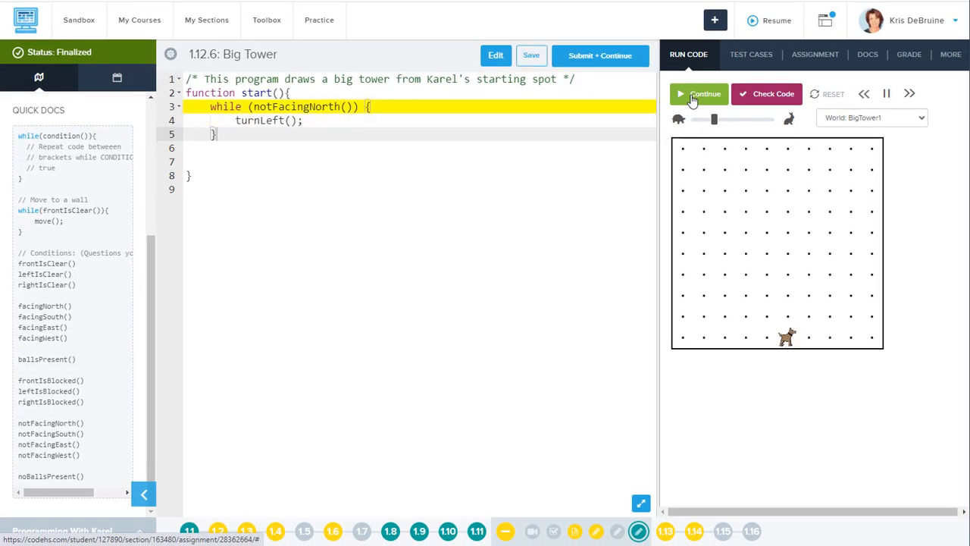
Run the turn-to-north loop on the BigTower1 world to check it works.
click(697, 94)
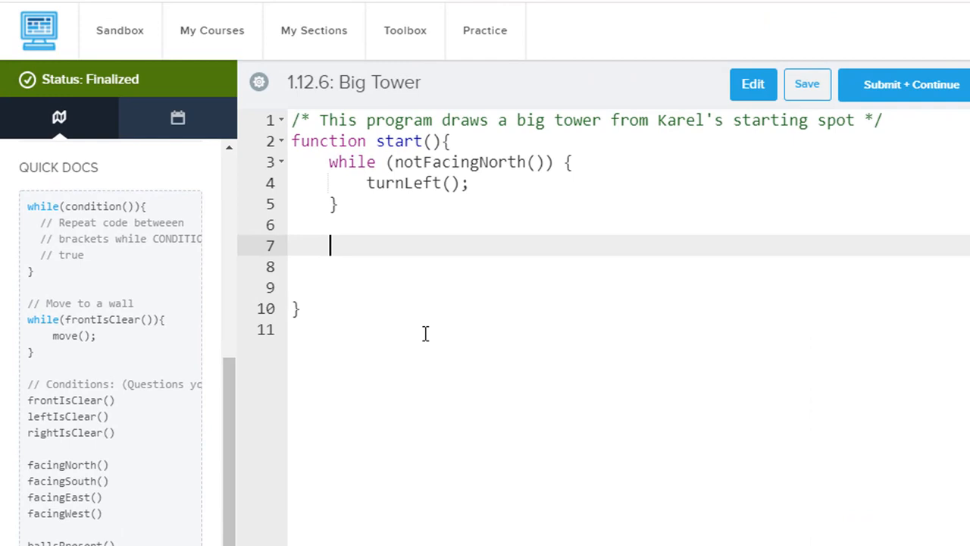
Write a second loop while (frontIsClear()) { putBall(); move(); } below the first one.
text(w)
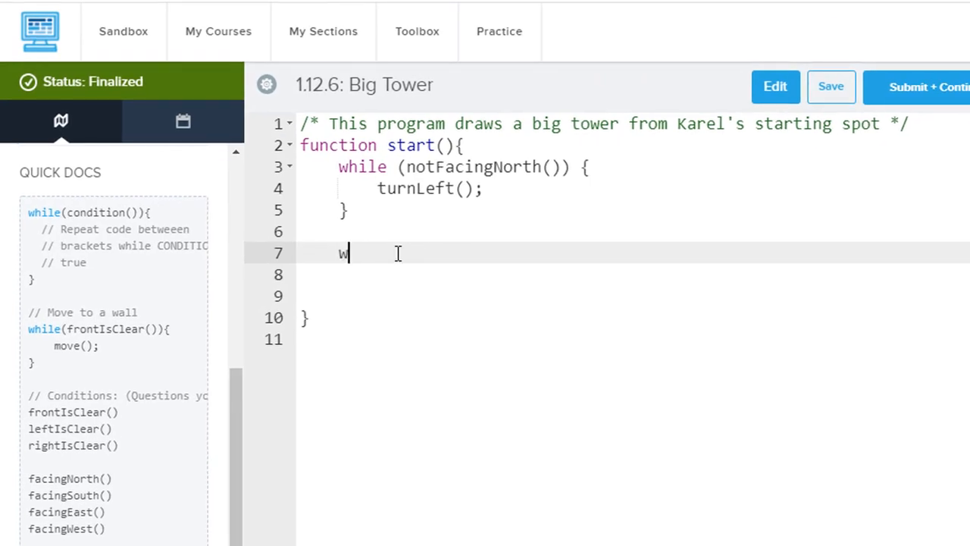
text(hile (fro)
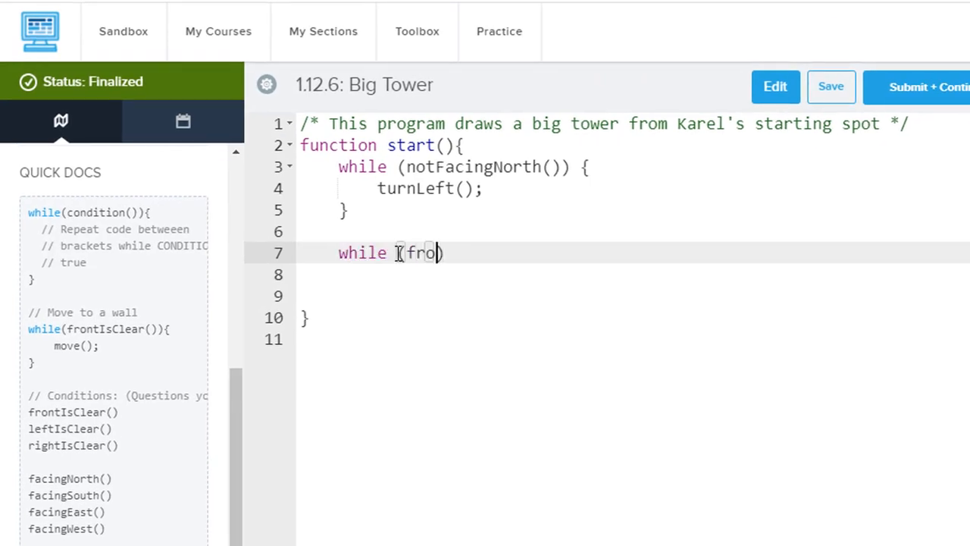
text(ntIsclear)
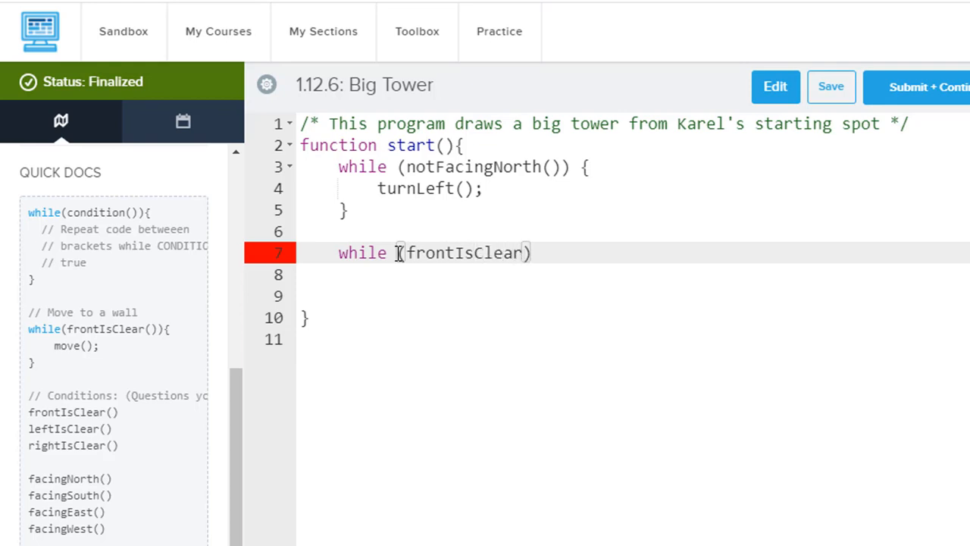
text(()
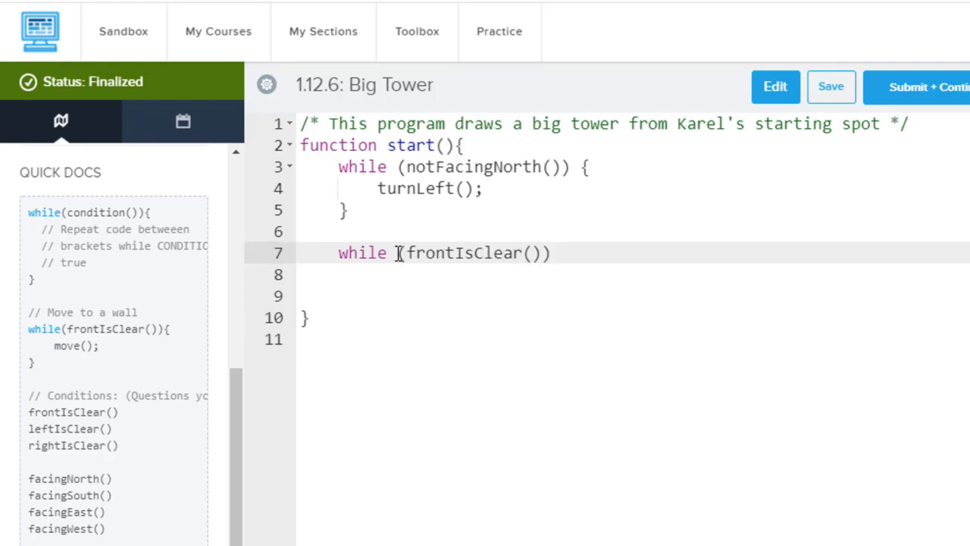
text({)
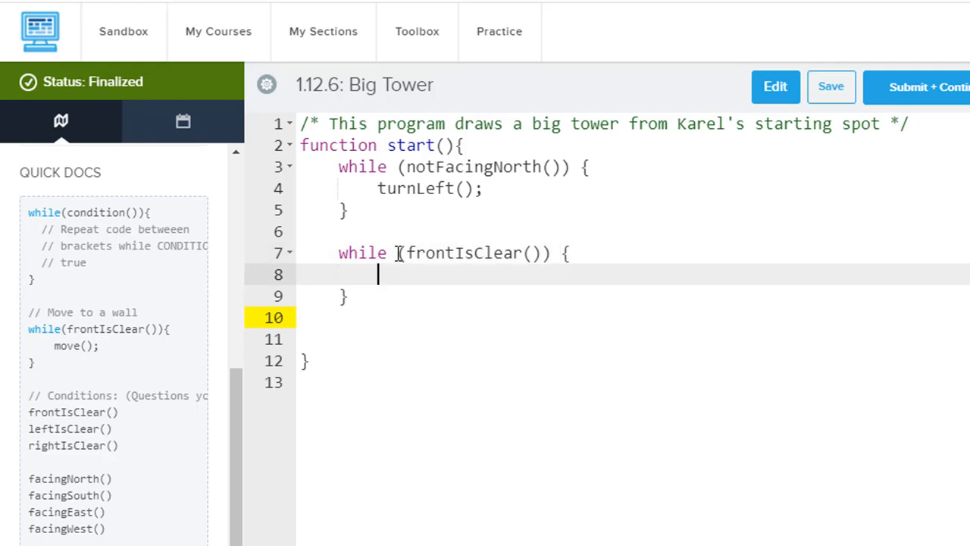
text(putBall();)
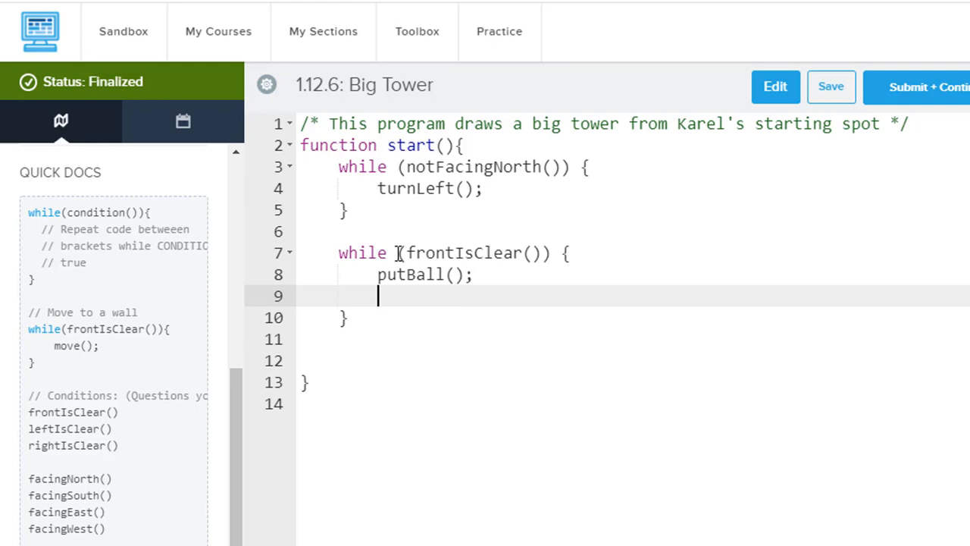
text(move();)
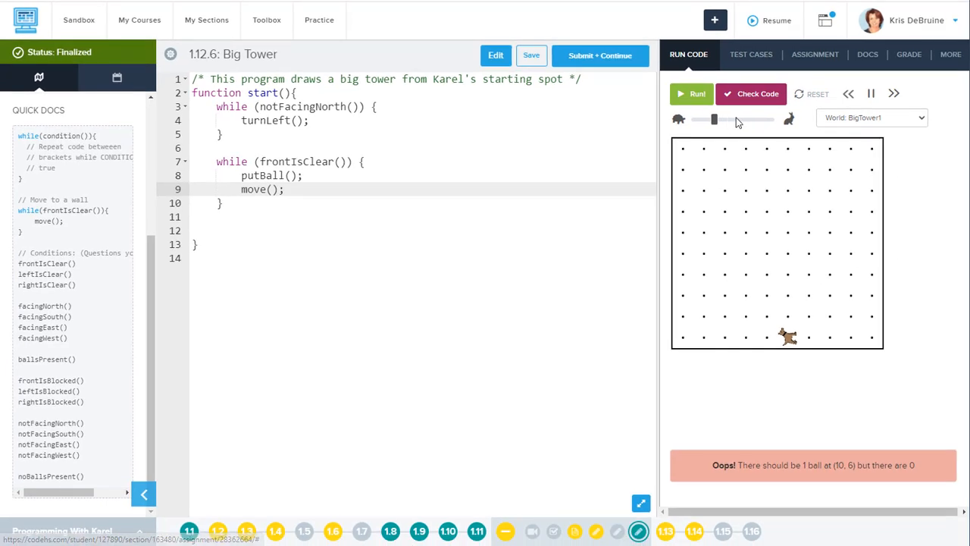
Step the program through BigTower1, revealing the top spot is left without a ball.
click(691, 94)
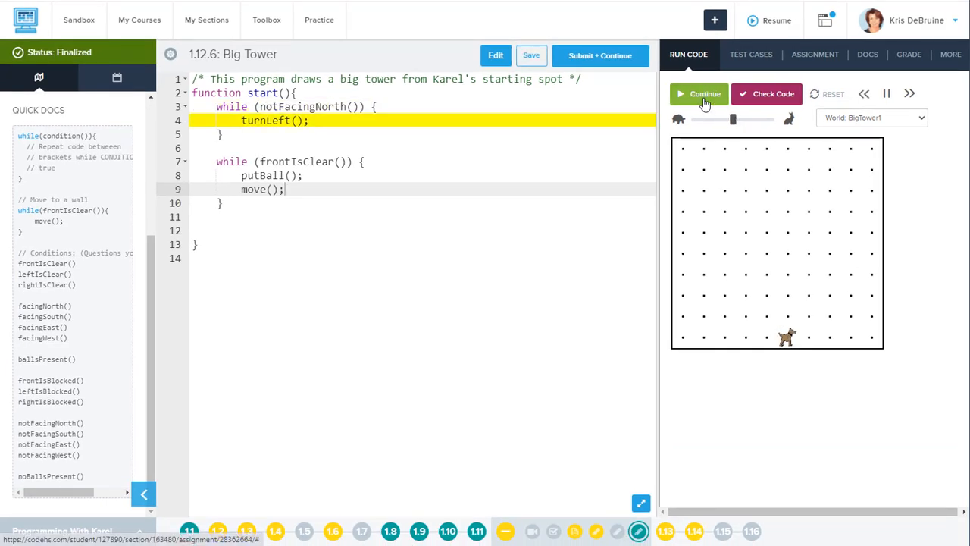
click(704, 94)
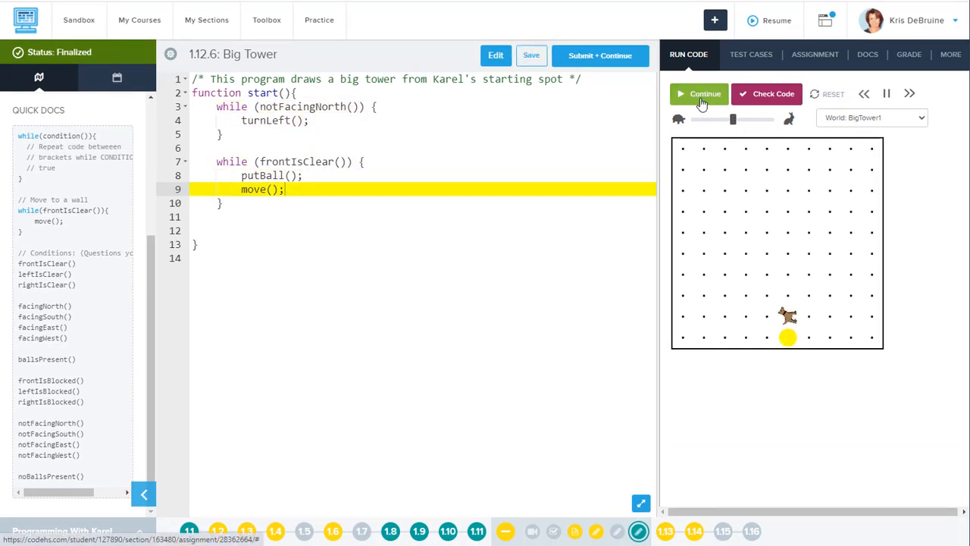
click(705, 94)
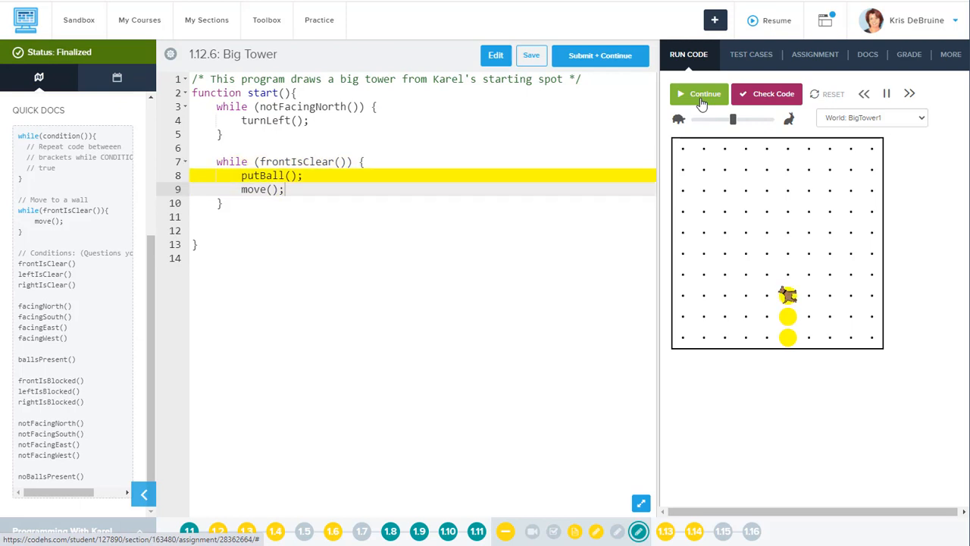
click(704, 94)
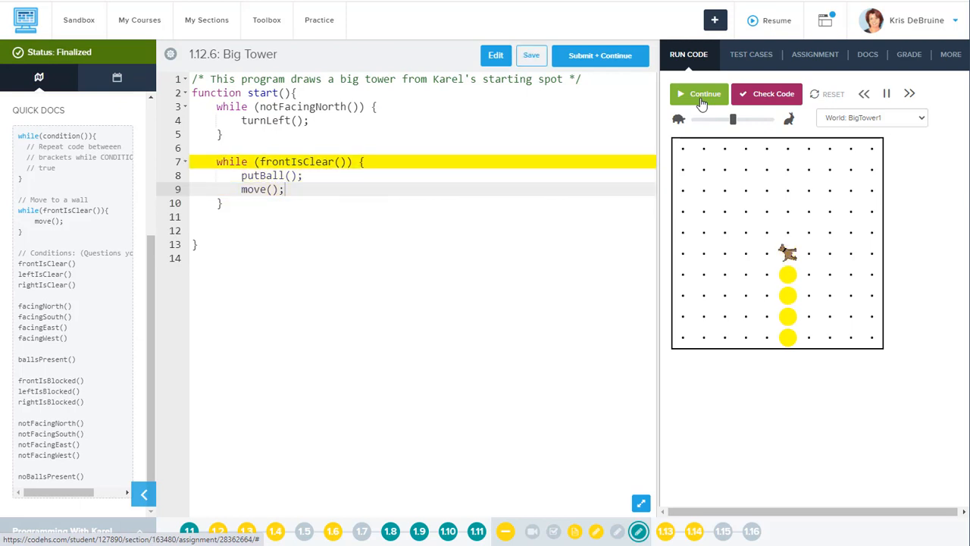
click(703, 94)
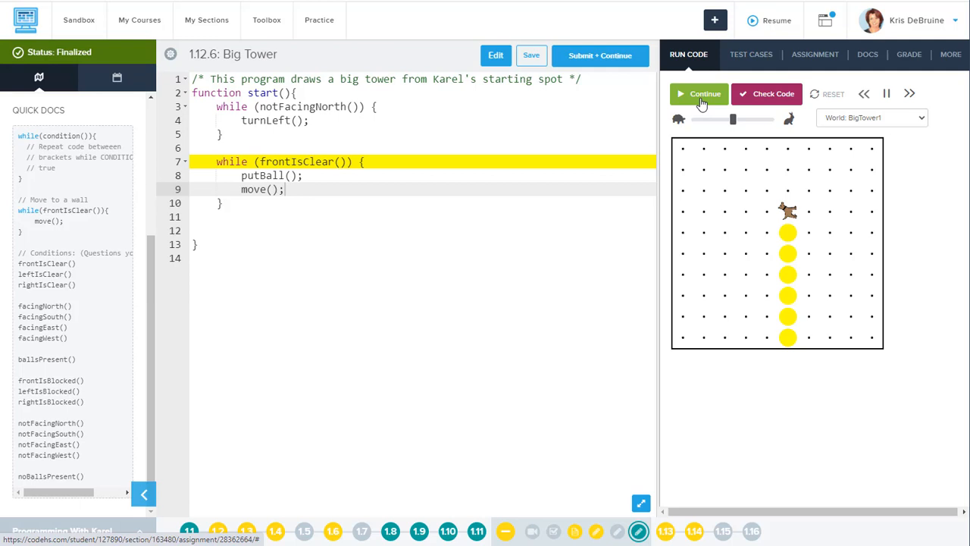
click(699, 94)
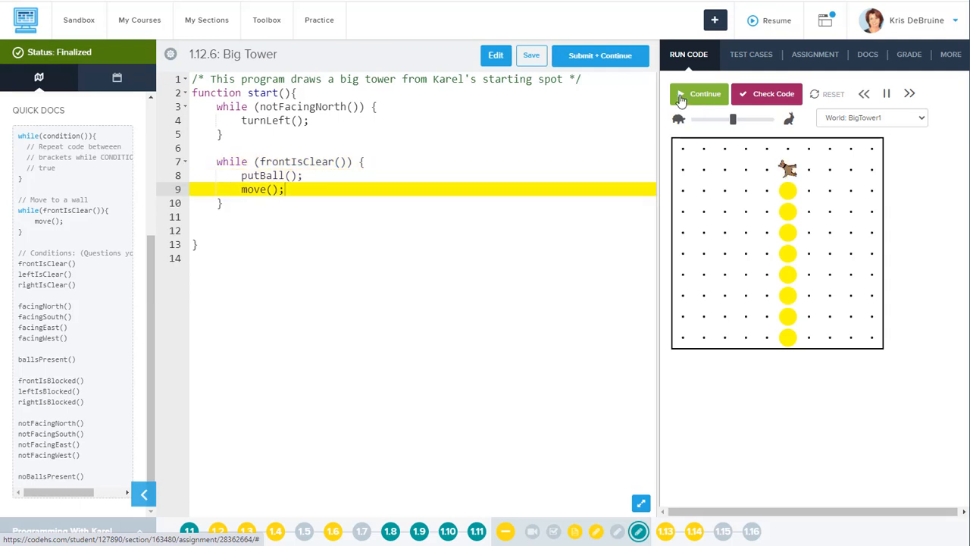
click(697, 94)
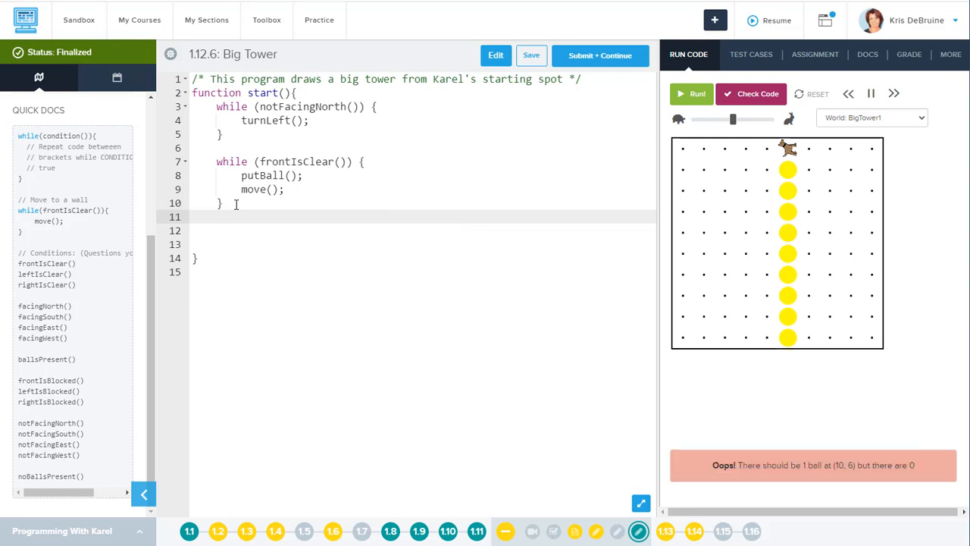
Add putBall(); after the loop so the top spot also gets a ball.
text(putBa)
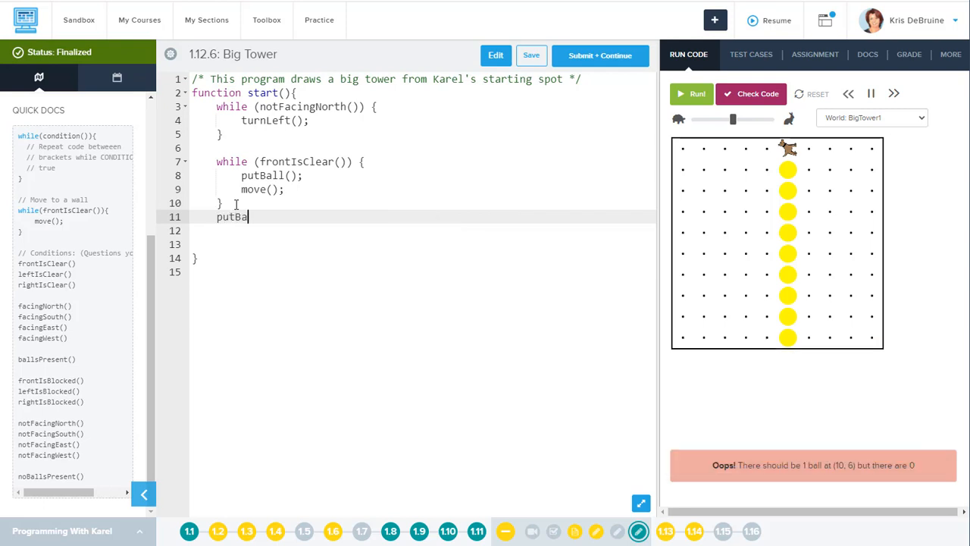
text(ll())
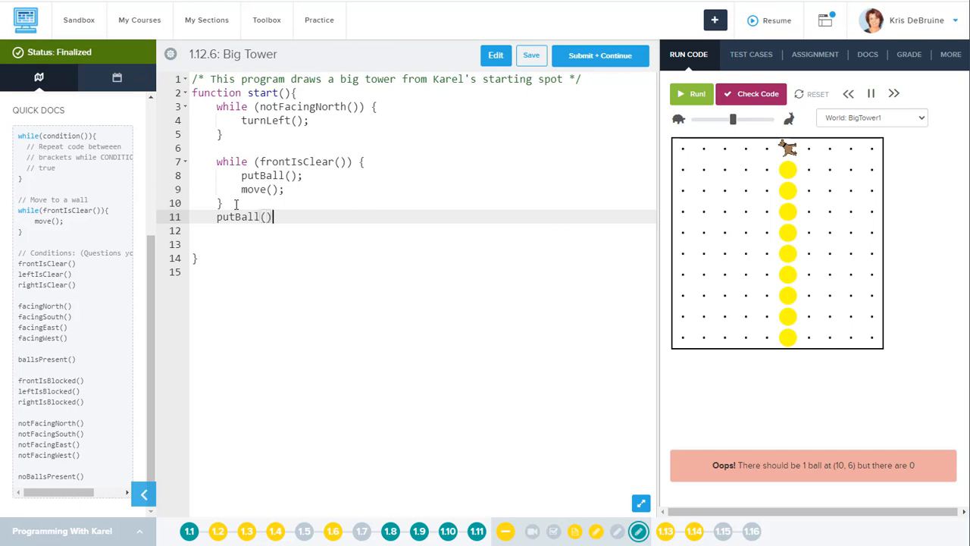
text(;)
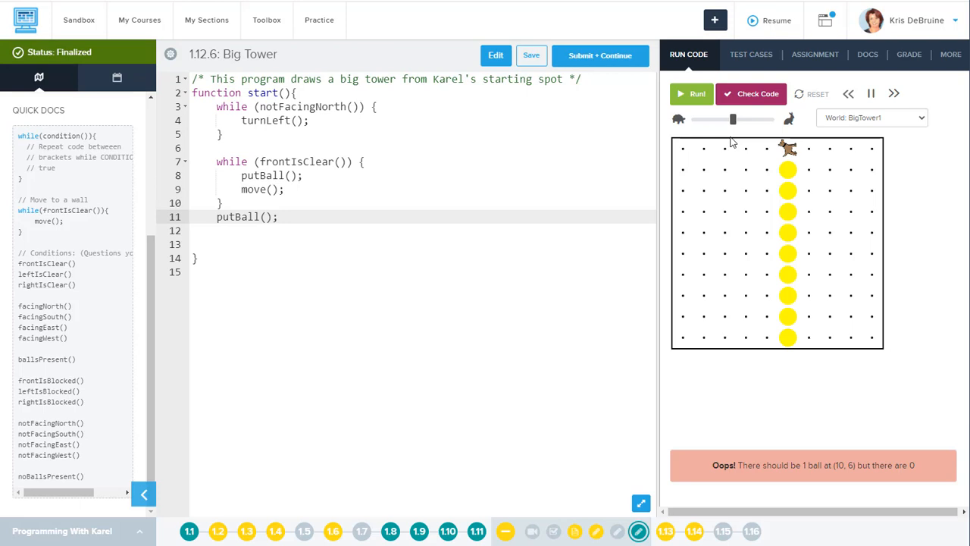
Rerun the program so Karel fills the whole column and earns a Nice job result.
click(695, 94)
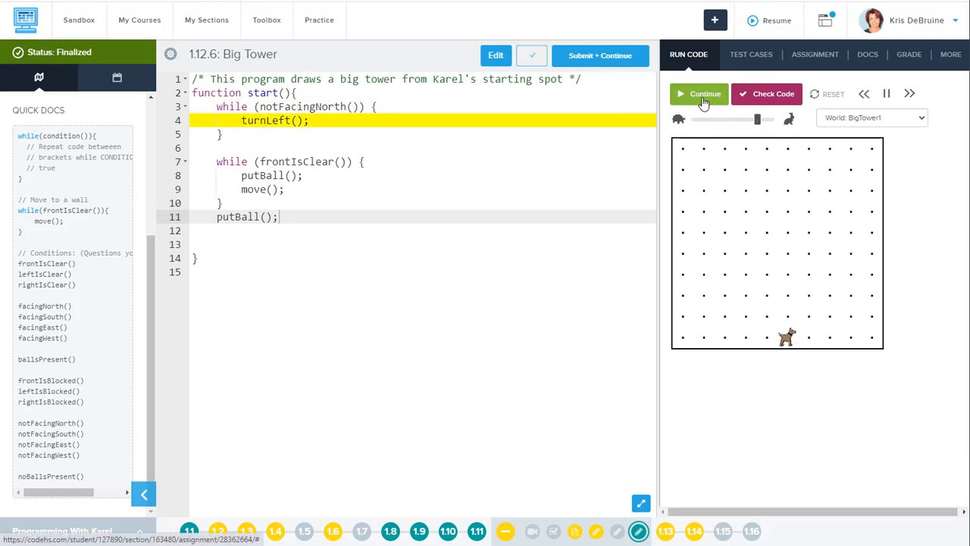
click(698, 94)
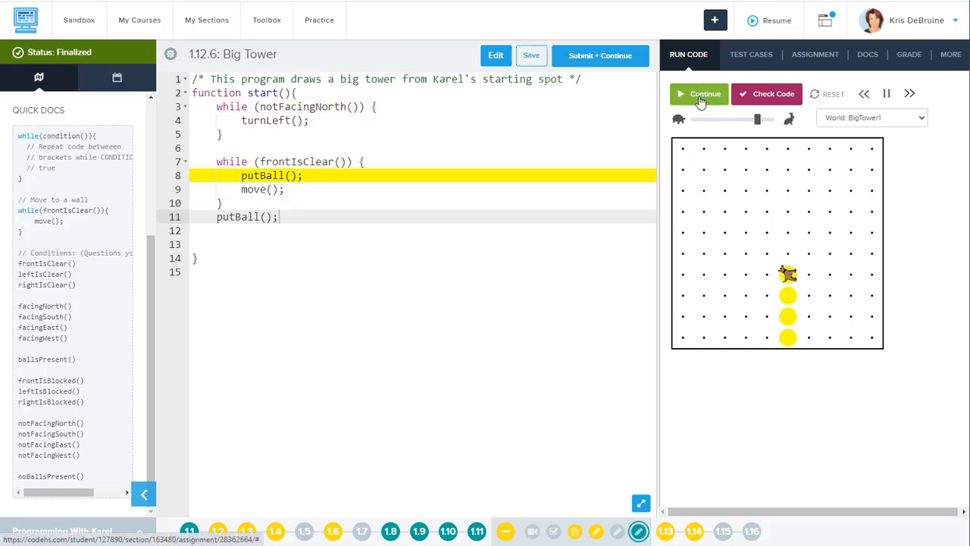
click(700, 94)
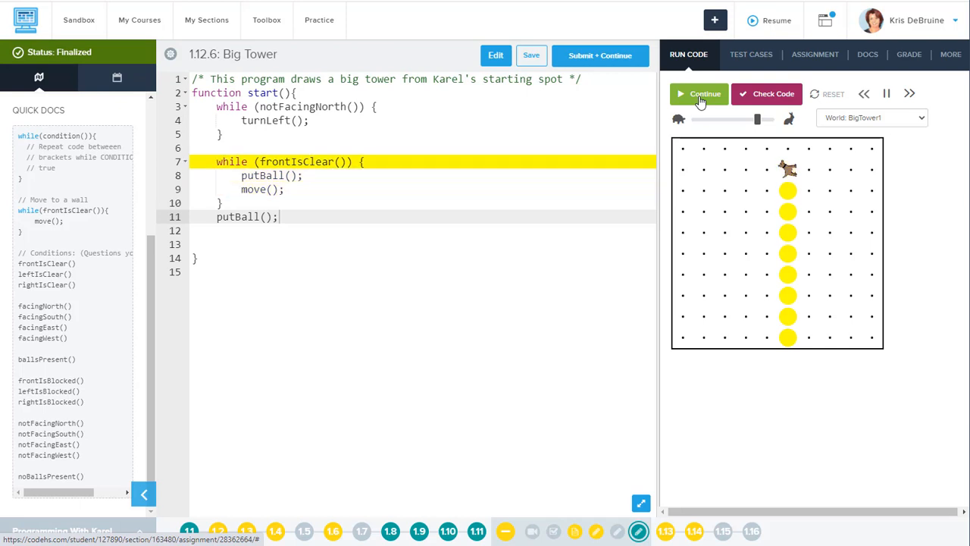
click(700, 94)
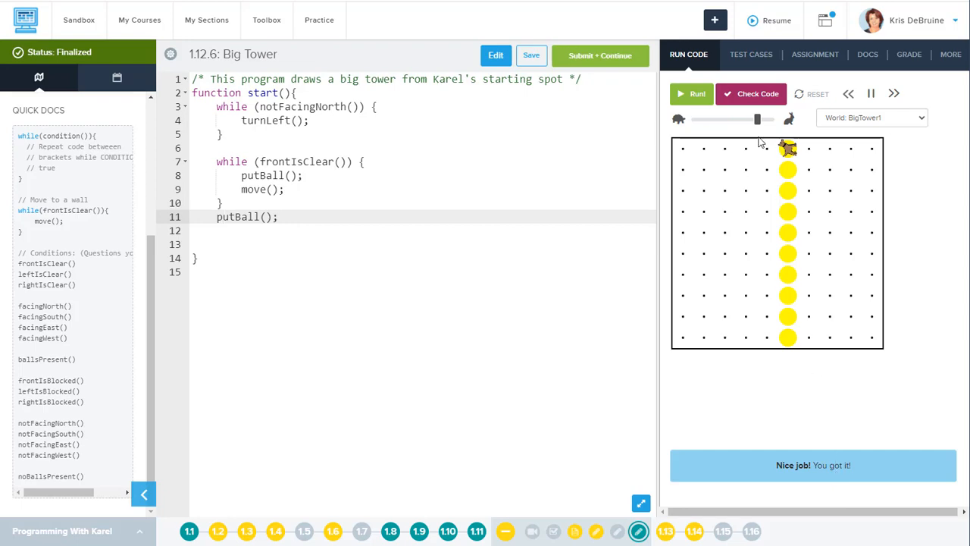
Check the test results showing a failed three-function style test, and remove trailing blank lines.
click(757, 94)
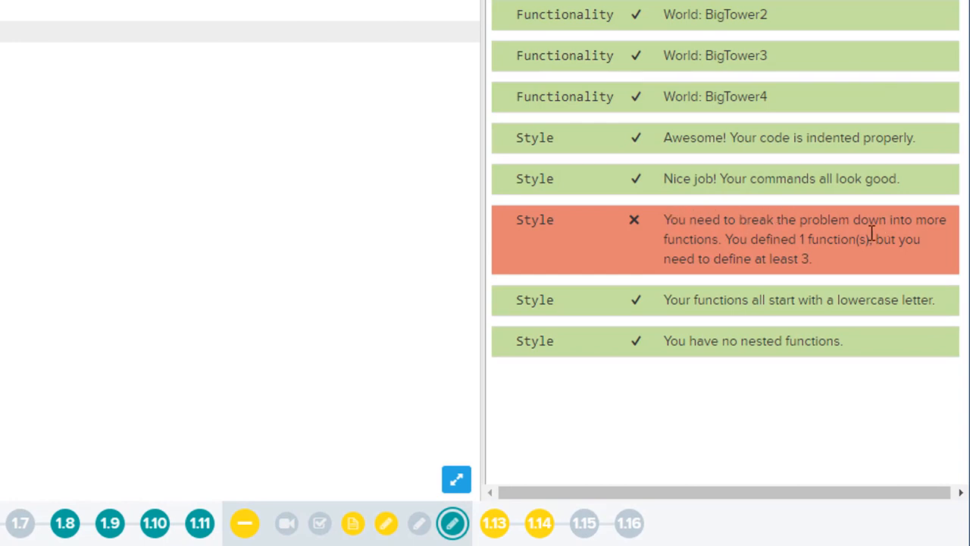
mouse_move(720, 254)
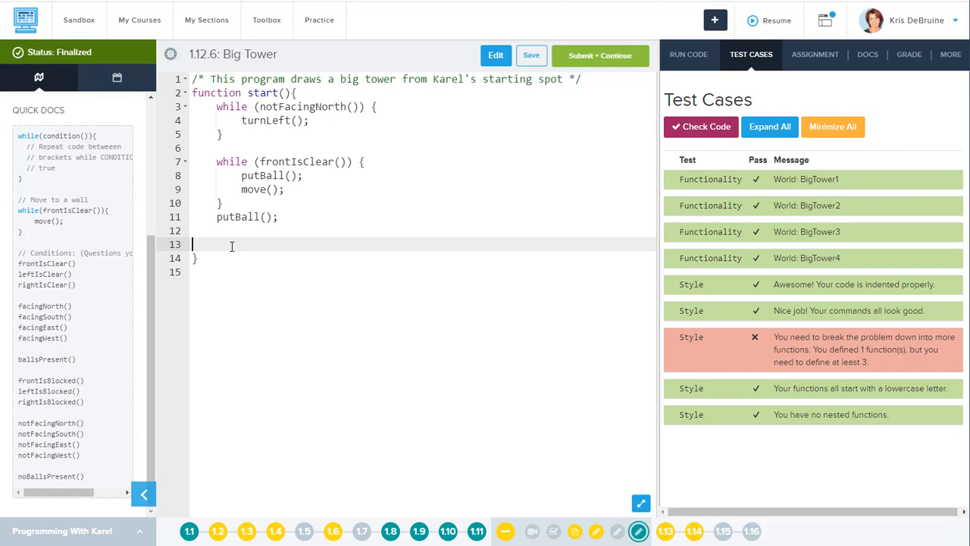
key(Backspace)
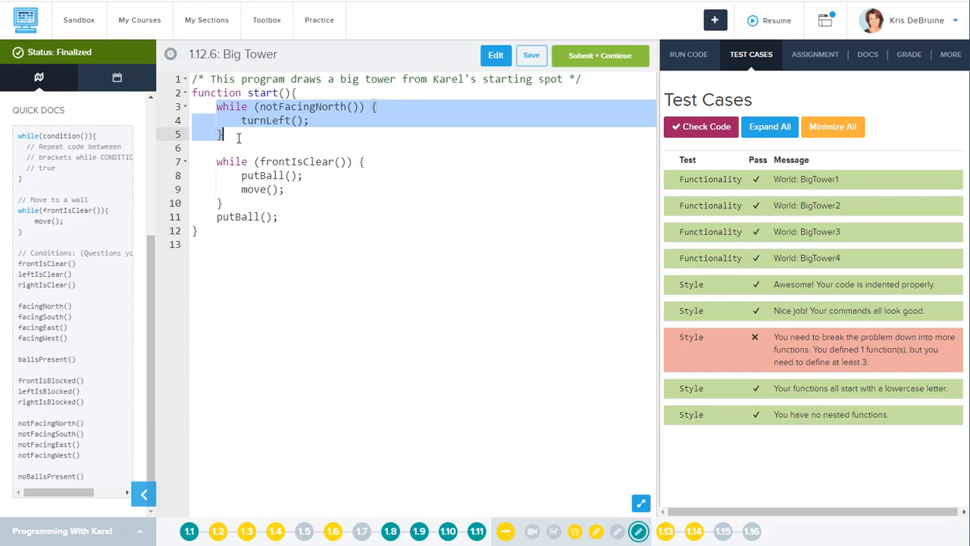
mouse_move(235, 176)
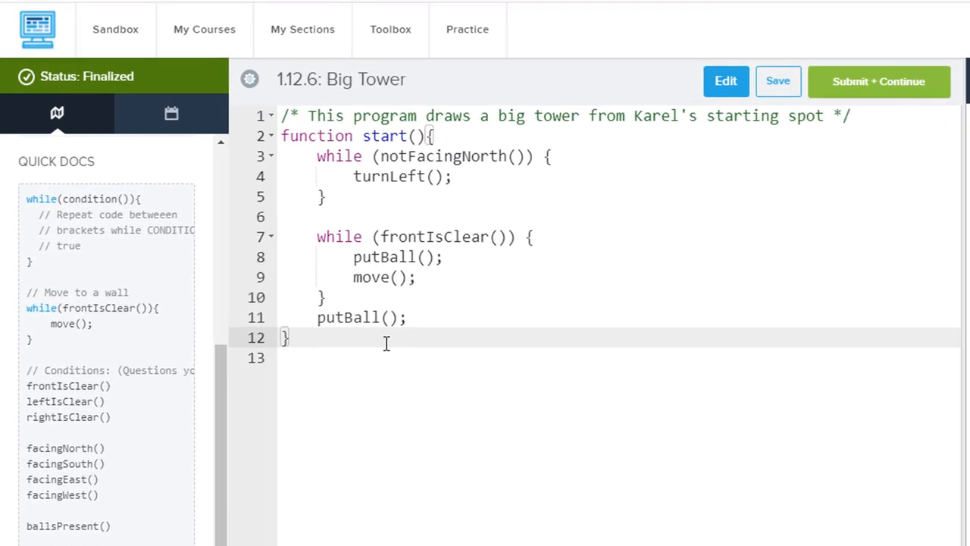
Move the turn-to-north loop into a new checkNorth() function and call checkNorth() from start().
text(function chec)
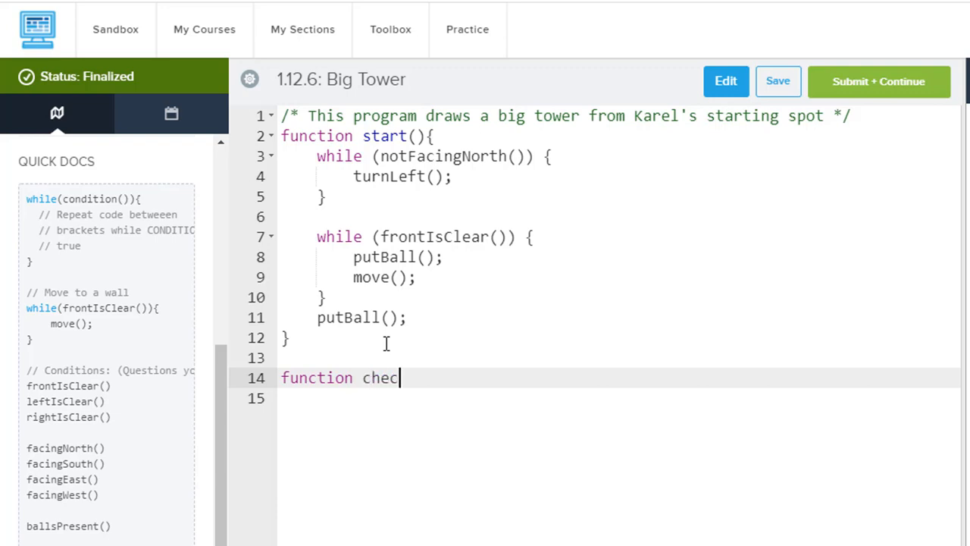
text(kNorth())
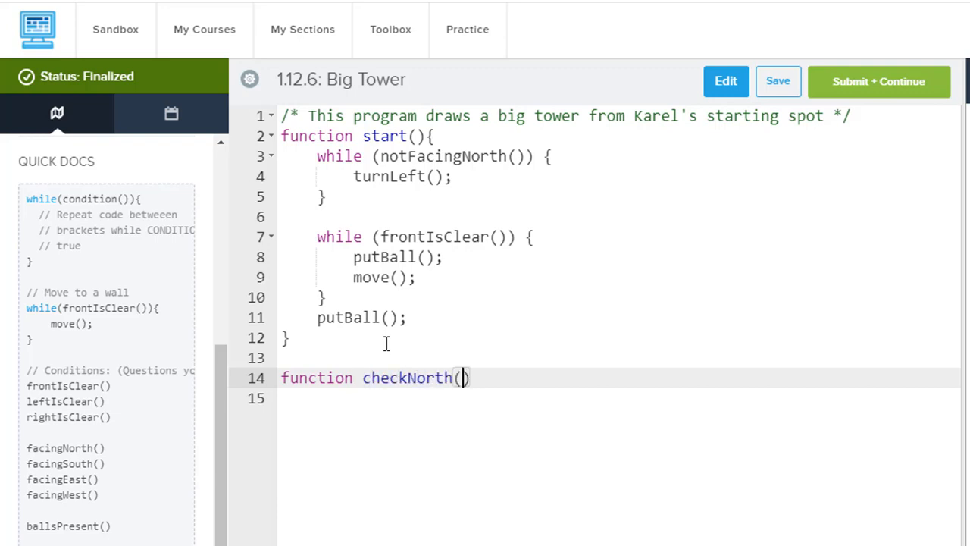
text({)
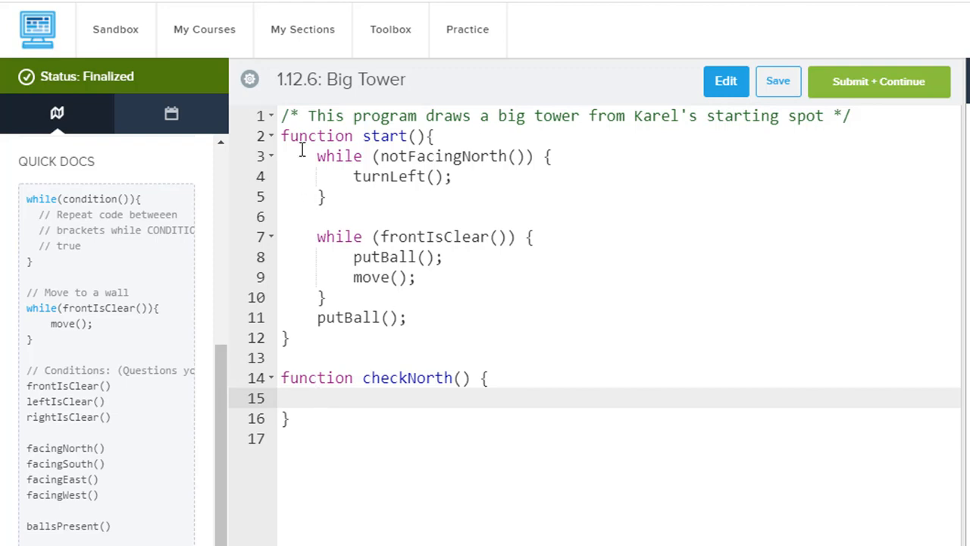
drag(319, 156, 326, 197)
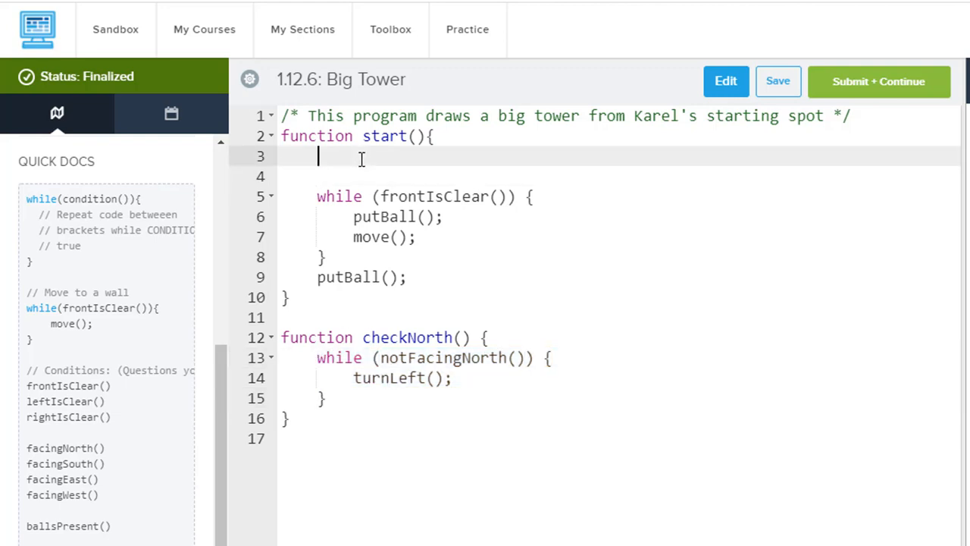
text(checkN)
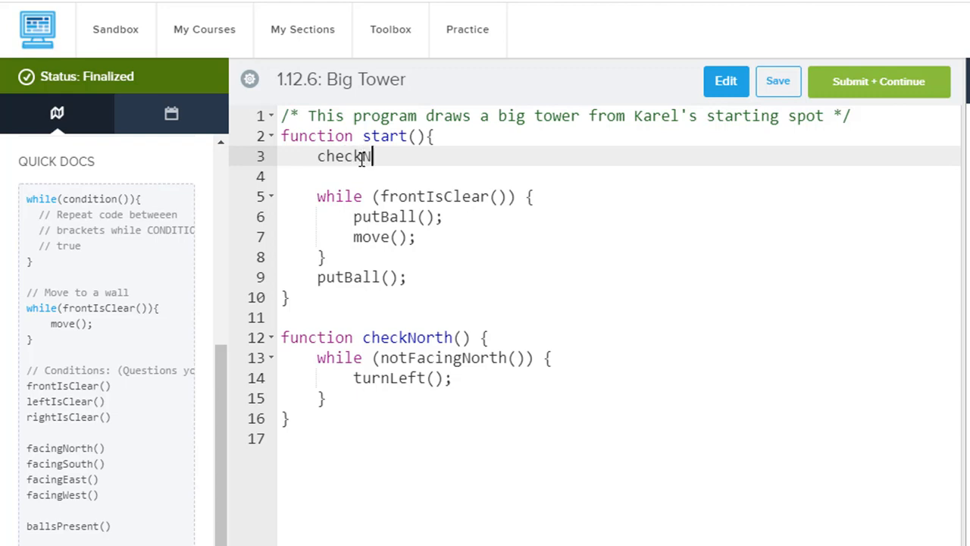
text(orth();)
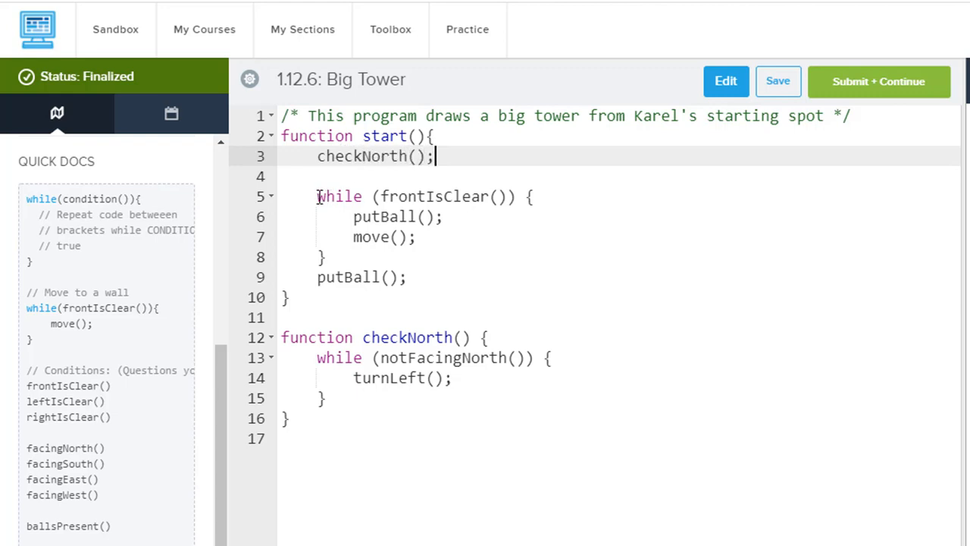
Select the ball-placing loop and final putBall() to move them into a new function.
drag(316, 197, 406, 276)
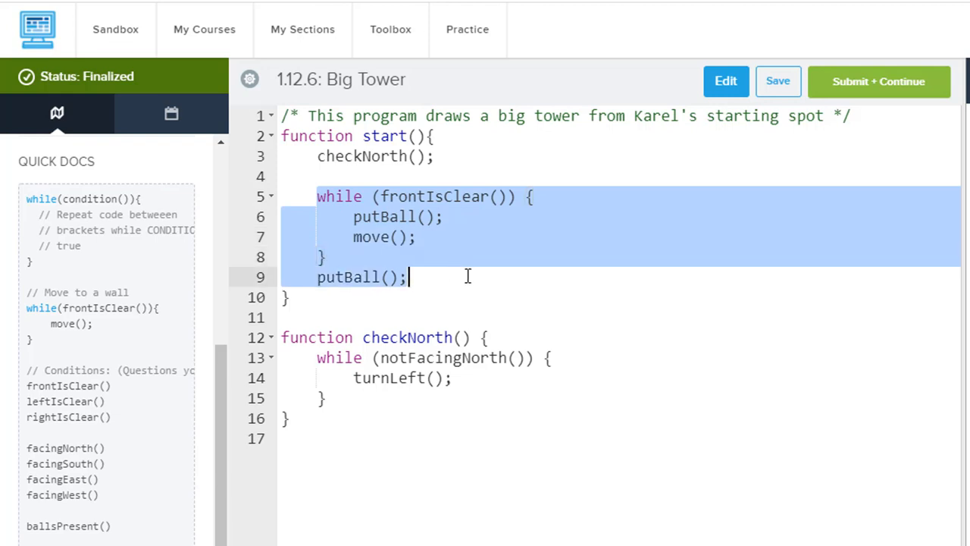
click(291, 418)
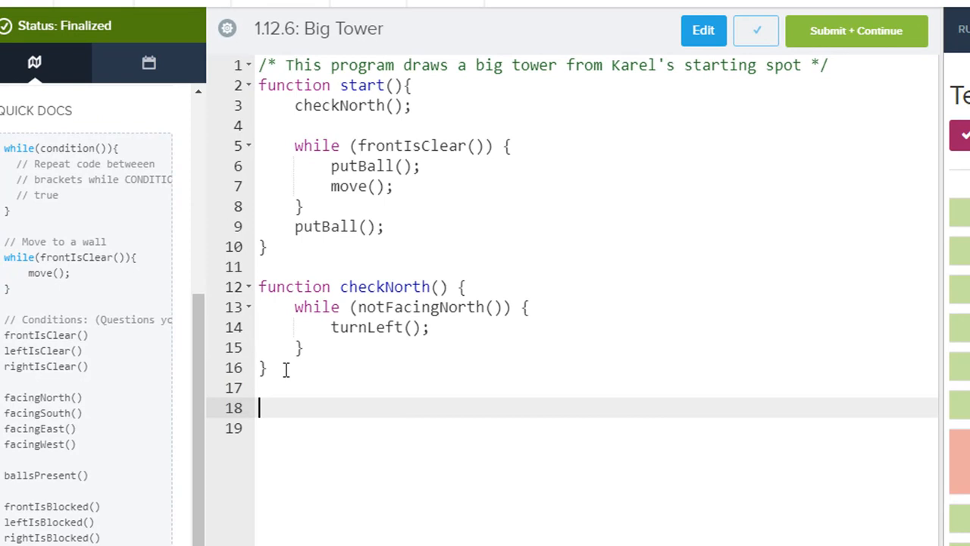
Create buildTower() holding the ball loop and putBall(), and call buildTower() from start().
text(function)
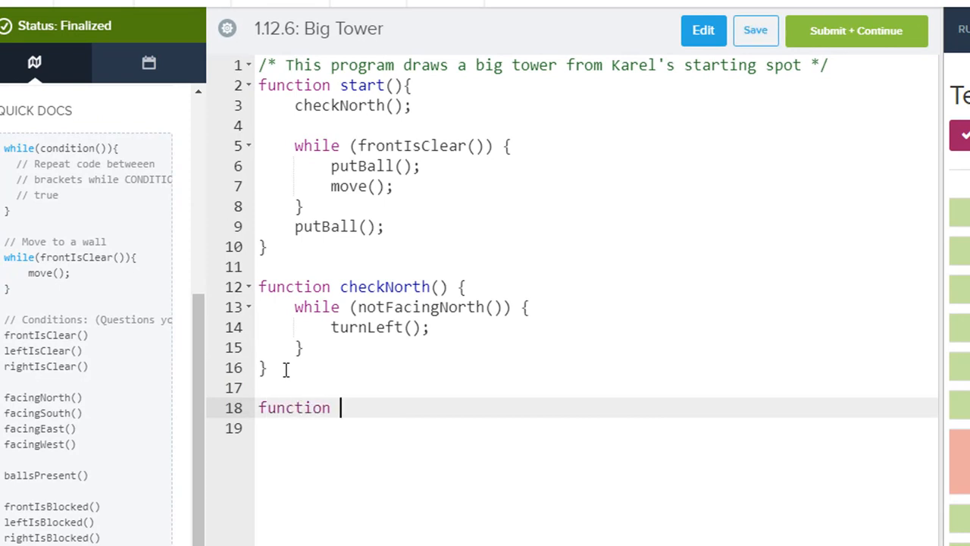
text(buildTower)
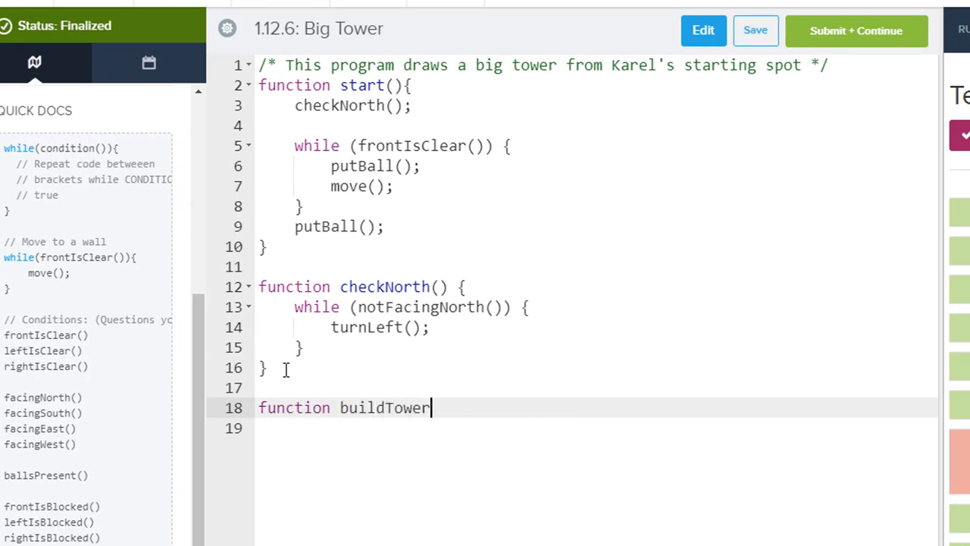
text(() {)
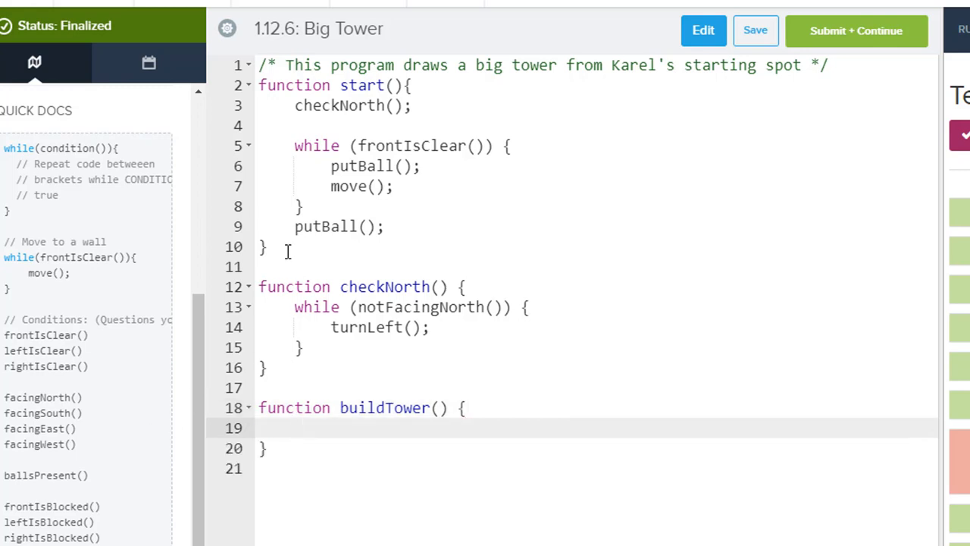
drag(294, 145, 303, 206)
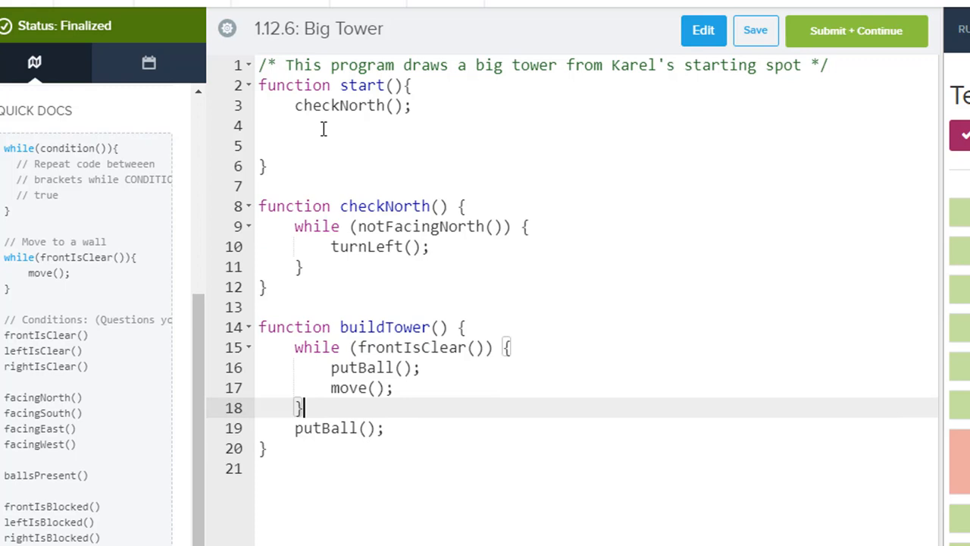
text(buil)
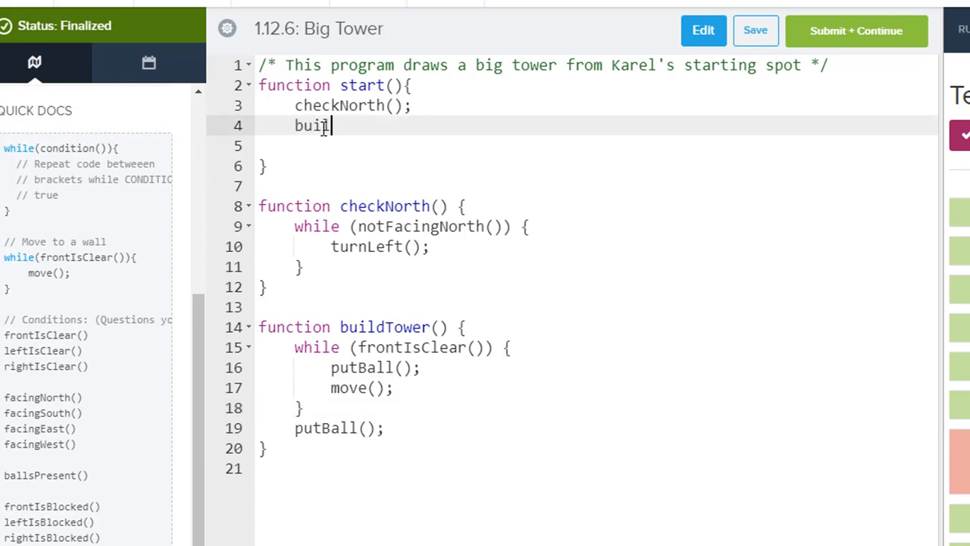
text(dTower();)
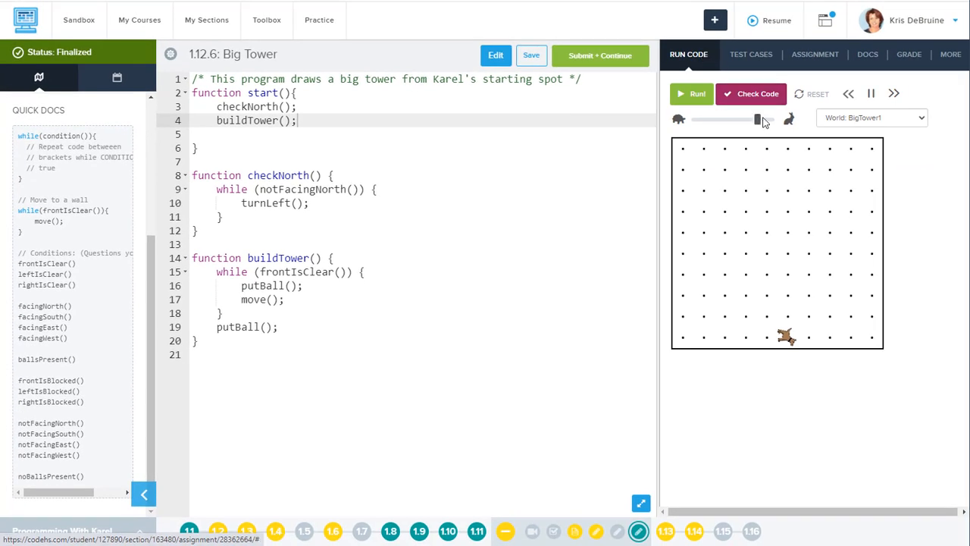
Run the three-function program so Karel builds the full tower, then view the passing test results.
click(691, 94)
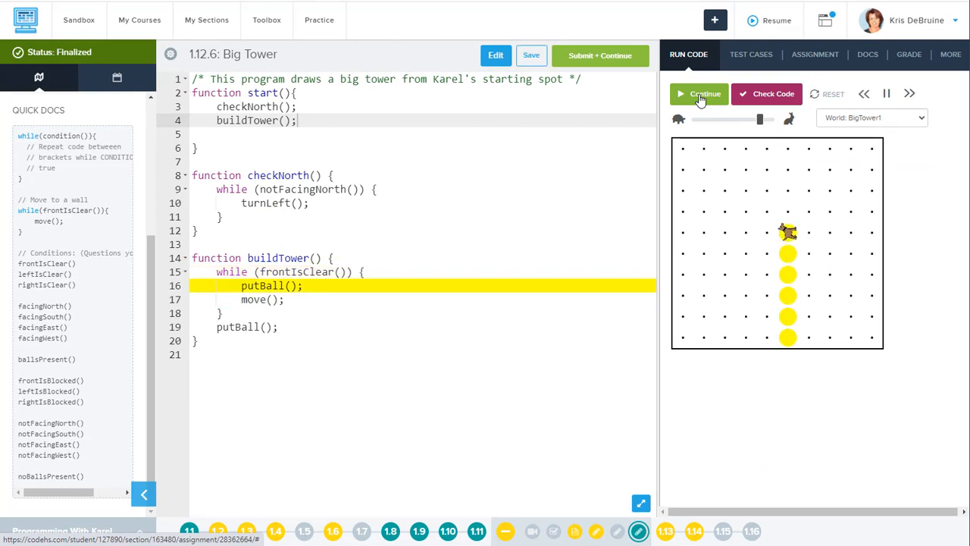
click(699, 94)
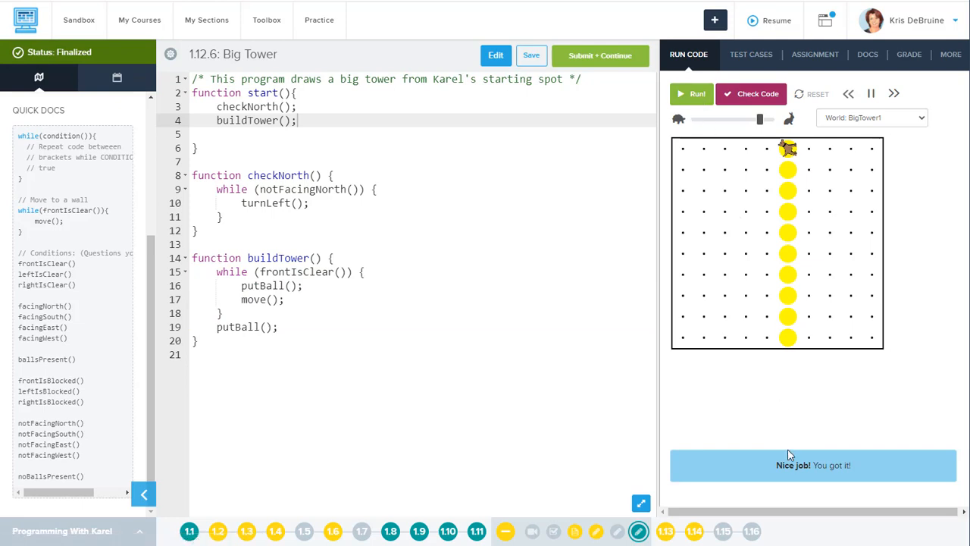
click(750, 55)
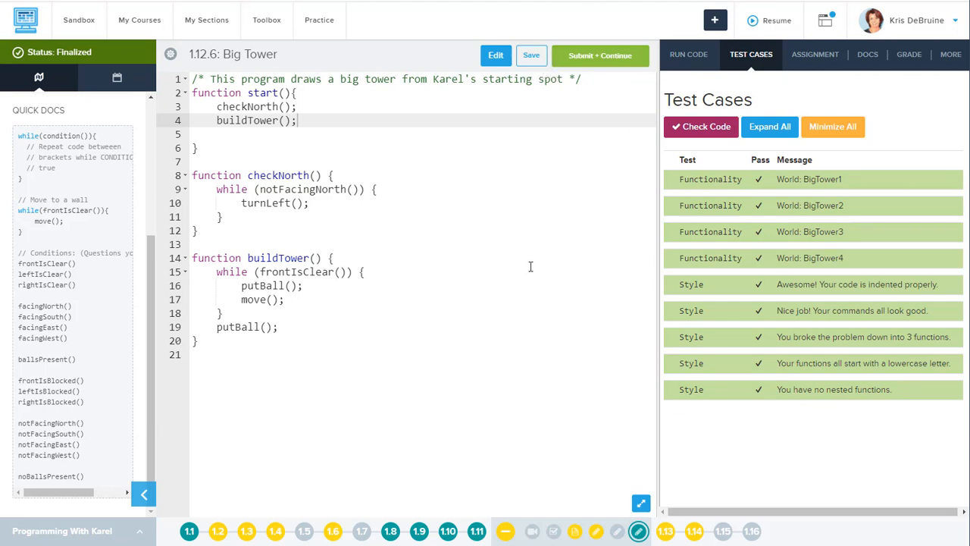
mouse_move(463, 373)
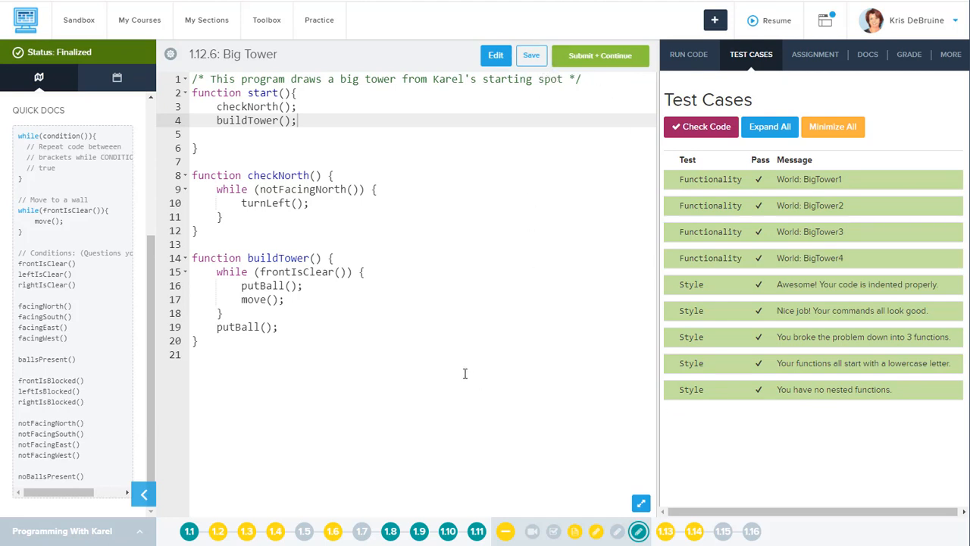